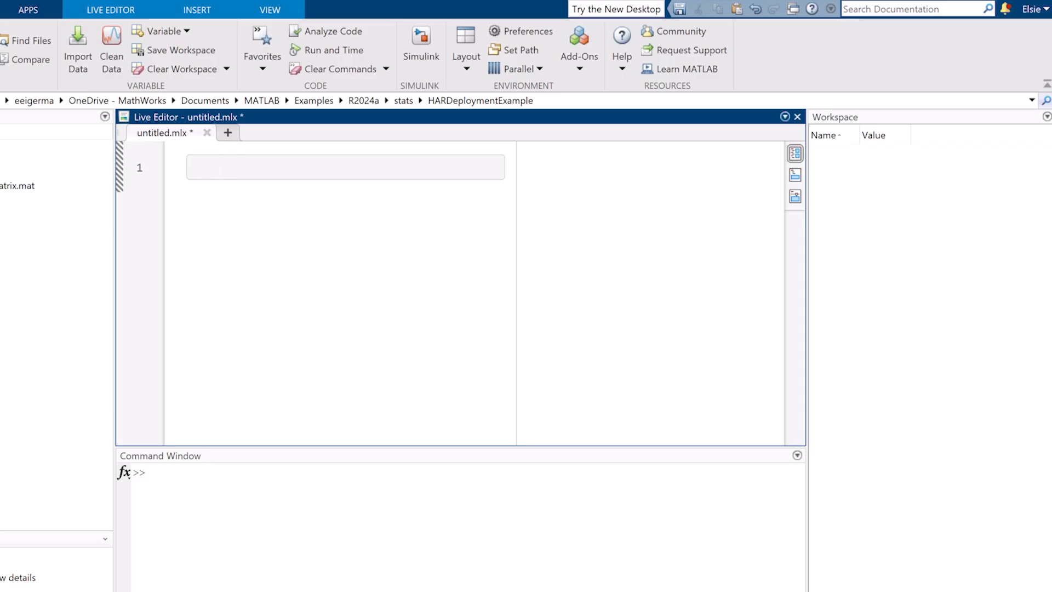
Enter the code that loads humanactivity and builds table Tbl with a categorical Activity column
type("importdata(\"diary.txt")
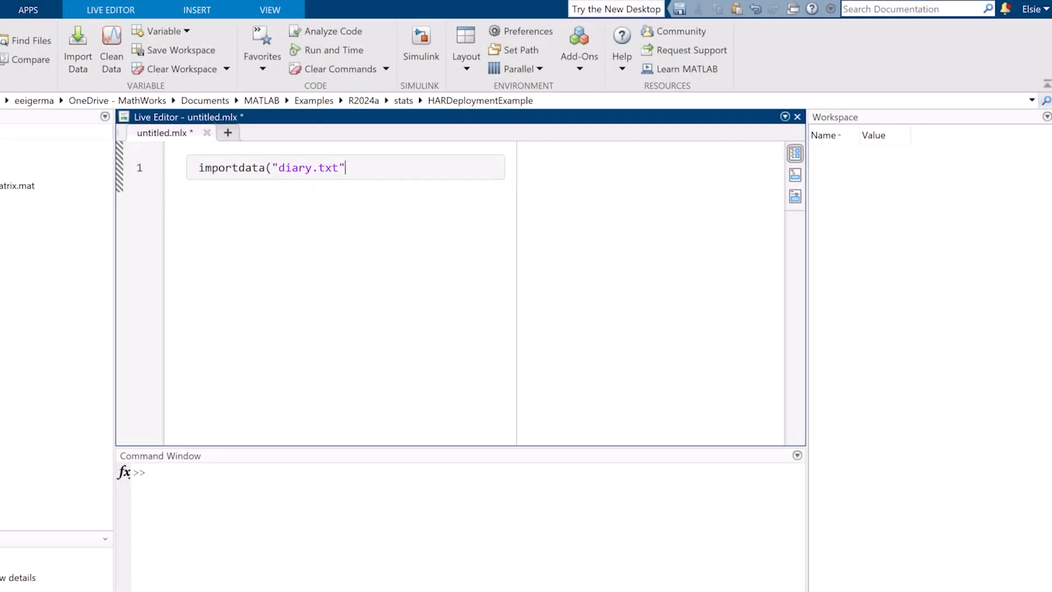
key("ctrl+a")
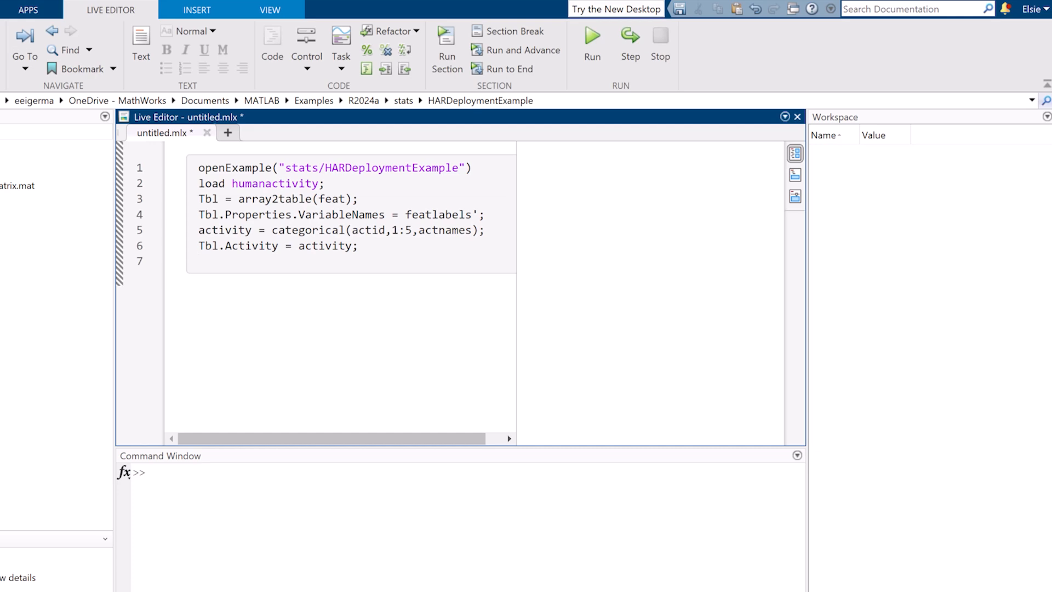
Run the live script and view the resulting 24075-by-61 table Tbl in the Variables editor
left_click(591, 41)
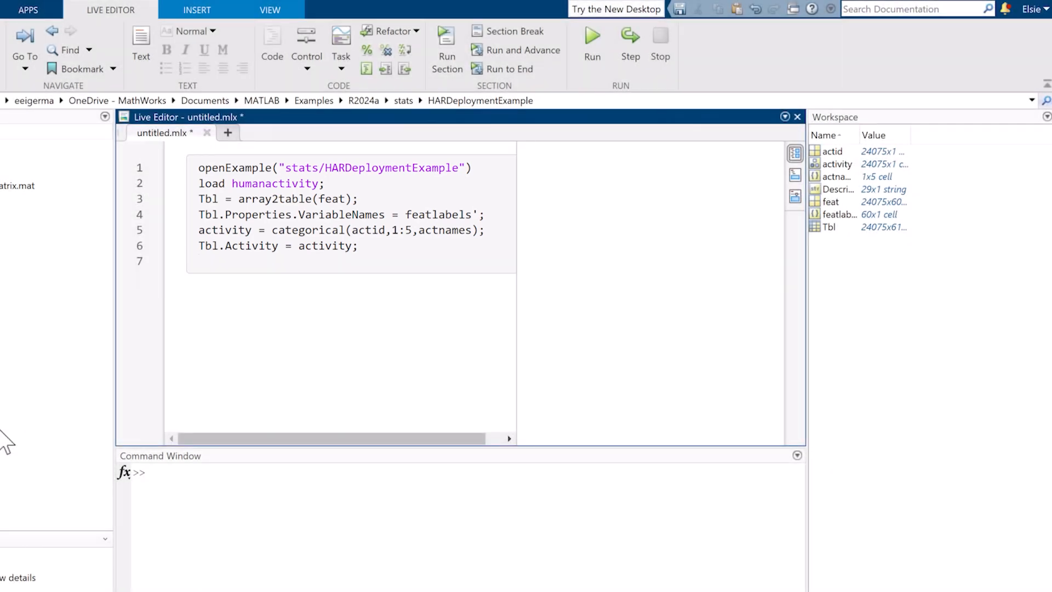
double_click(830, 227)
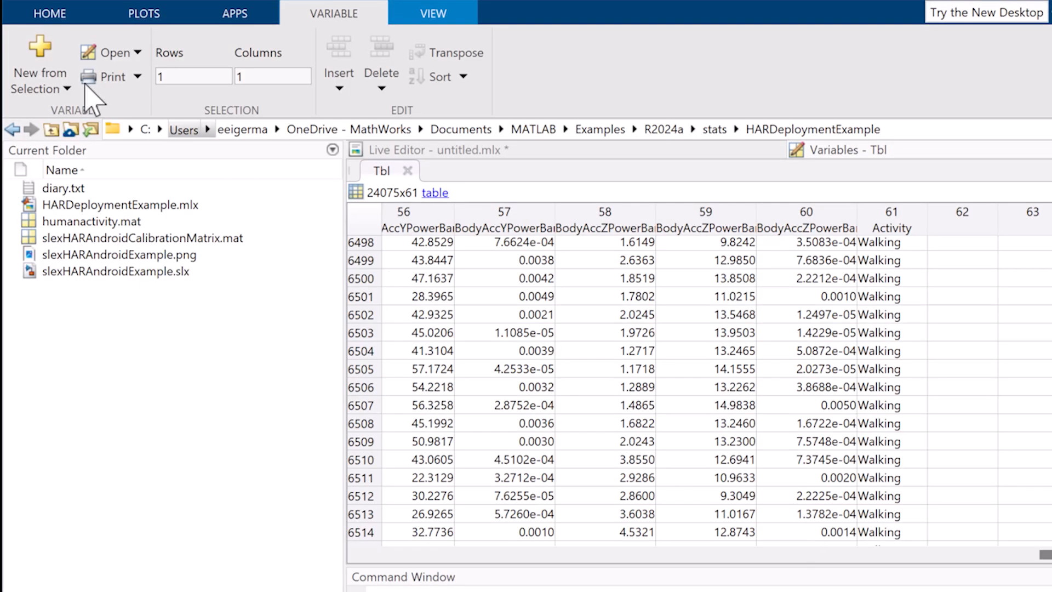
Launch Classification Learner from the Apps gallery and begin a new session from workspace data
left_click(234, 13)
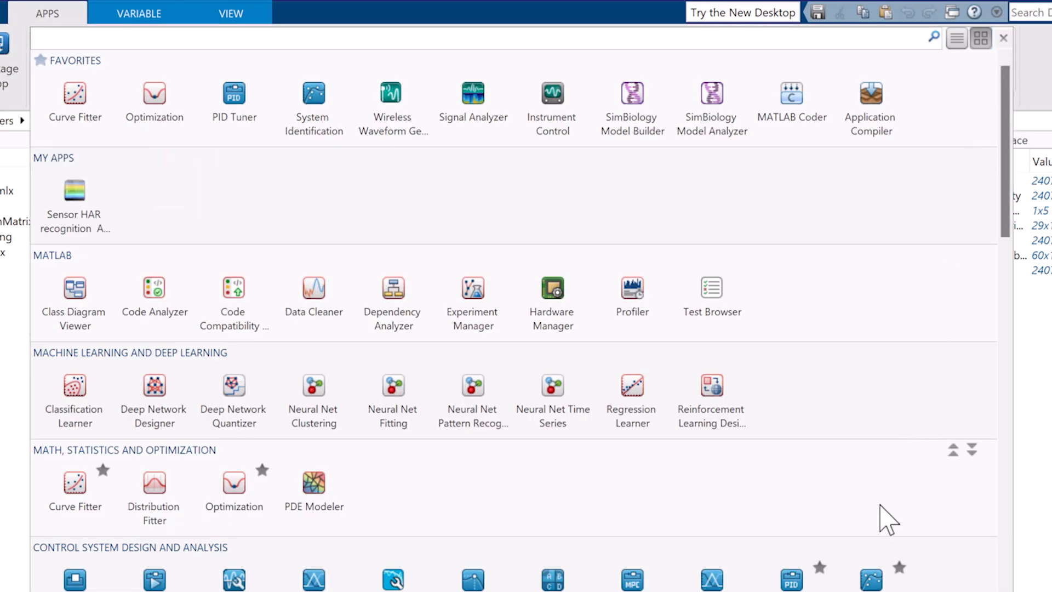
mouse_move(73, 395)
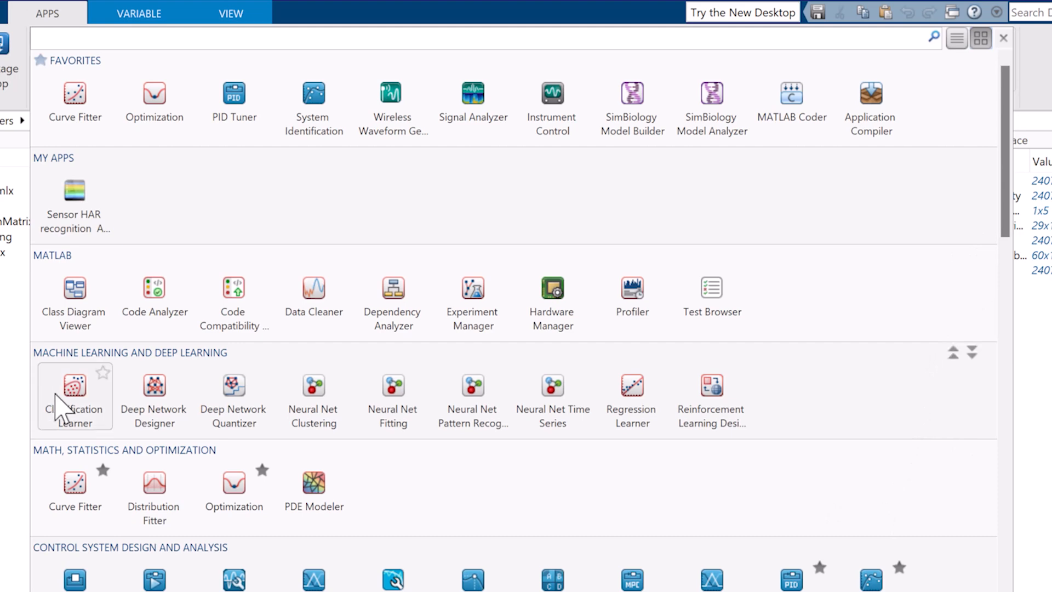
left_click(1004, 37)
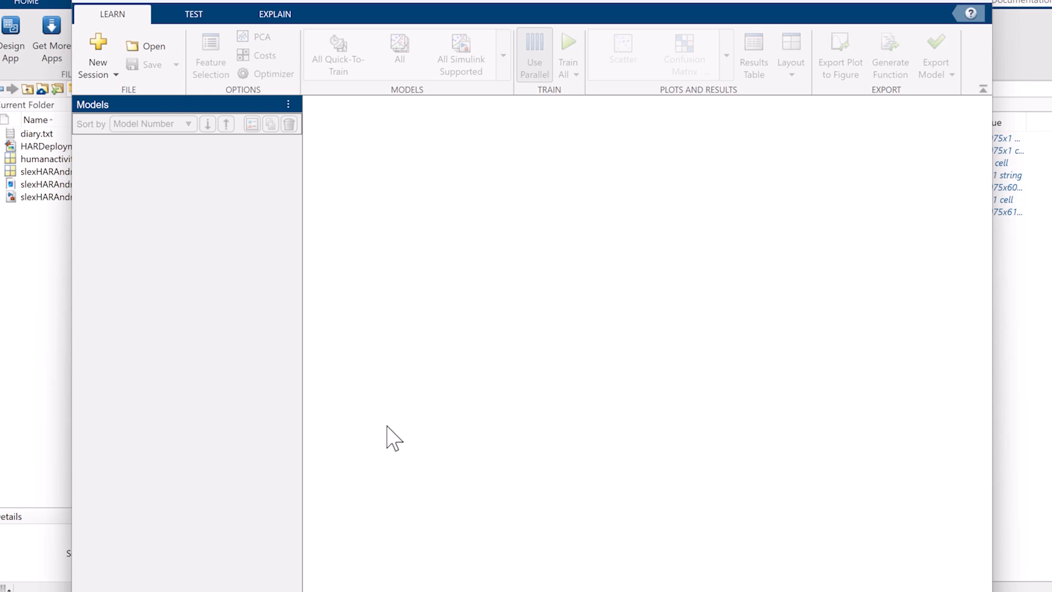
left_click(97, 50)
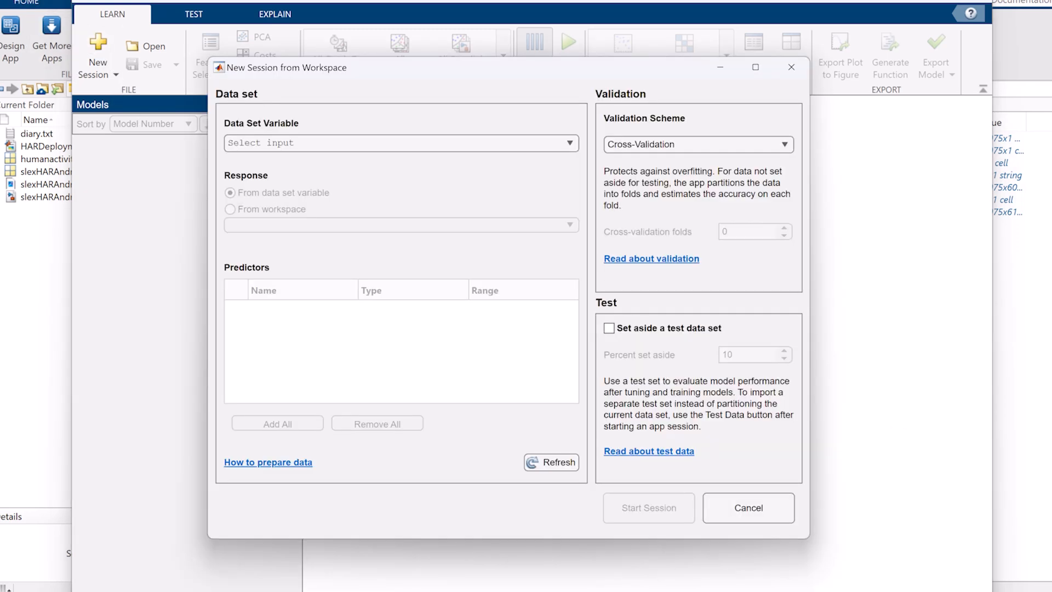
mouse_move(724, 7)
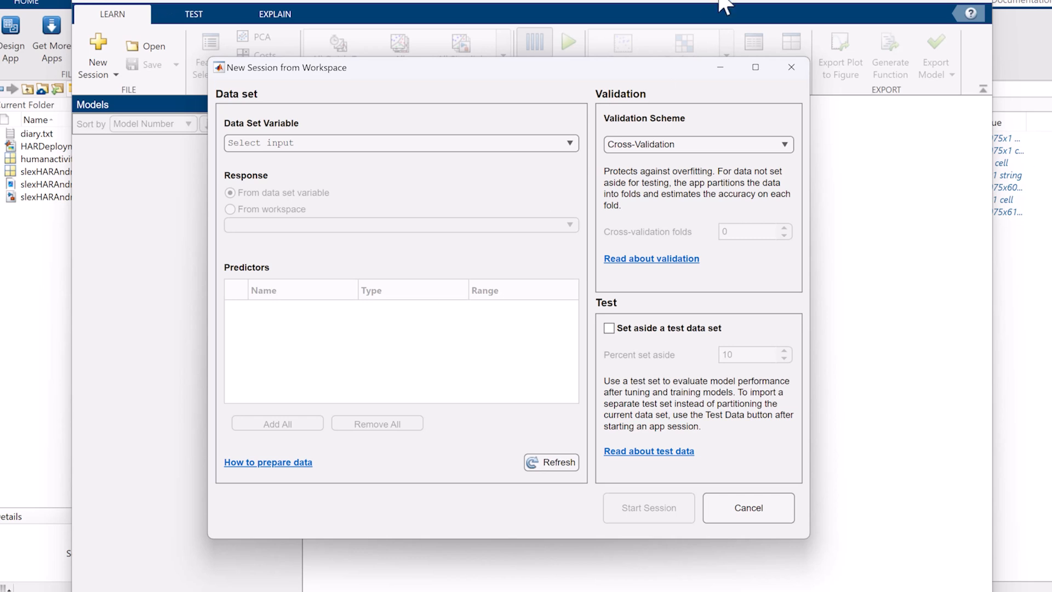
mouse_move(446, 151)
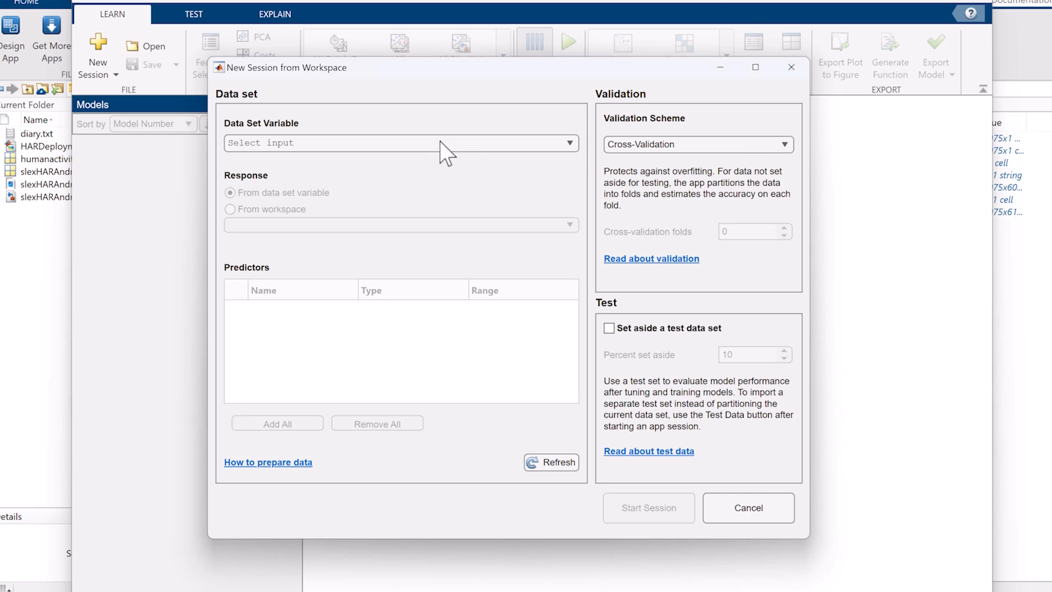
Choose Tbl as the data set with Activity as response and hold out a 10% test set
left_click(401, 142)
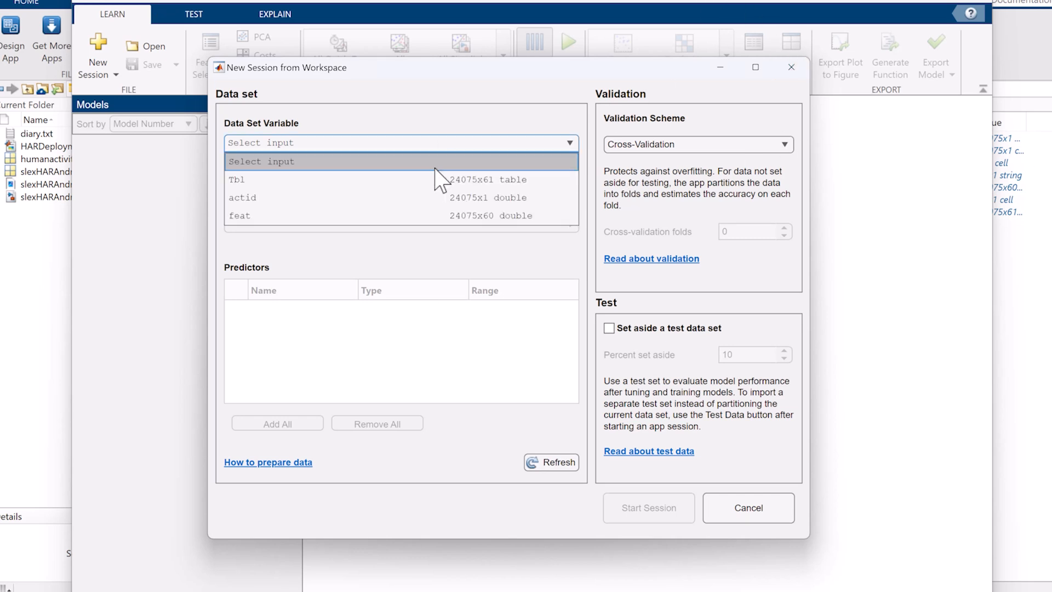
left_click(236, 179)
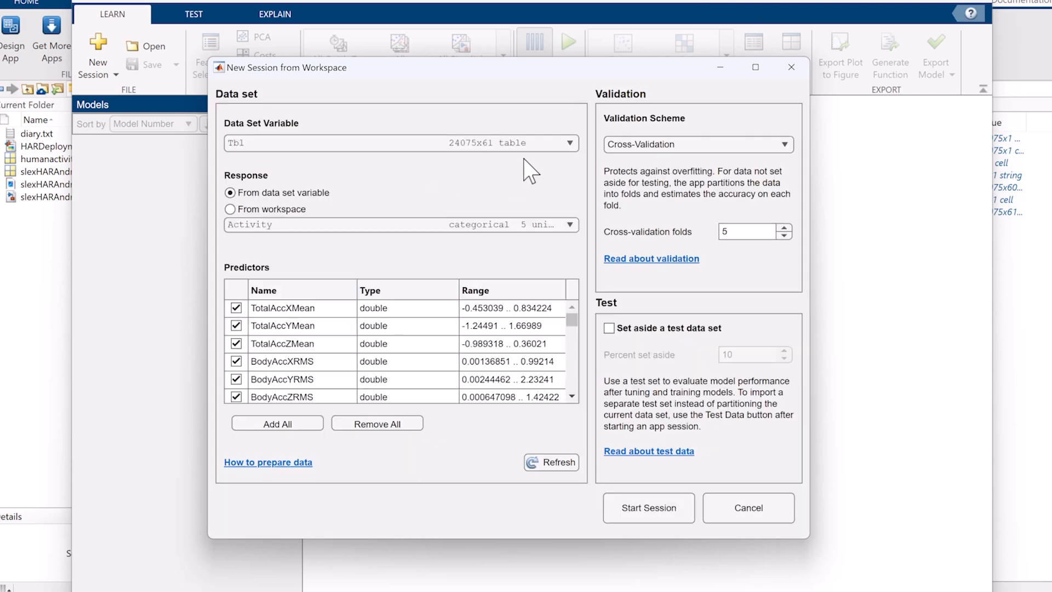
mouse_move(591, 260)
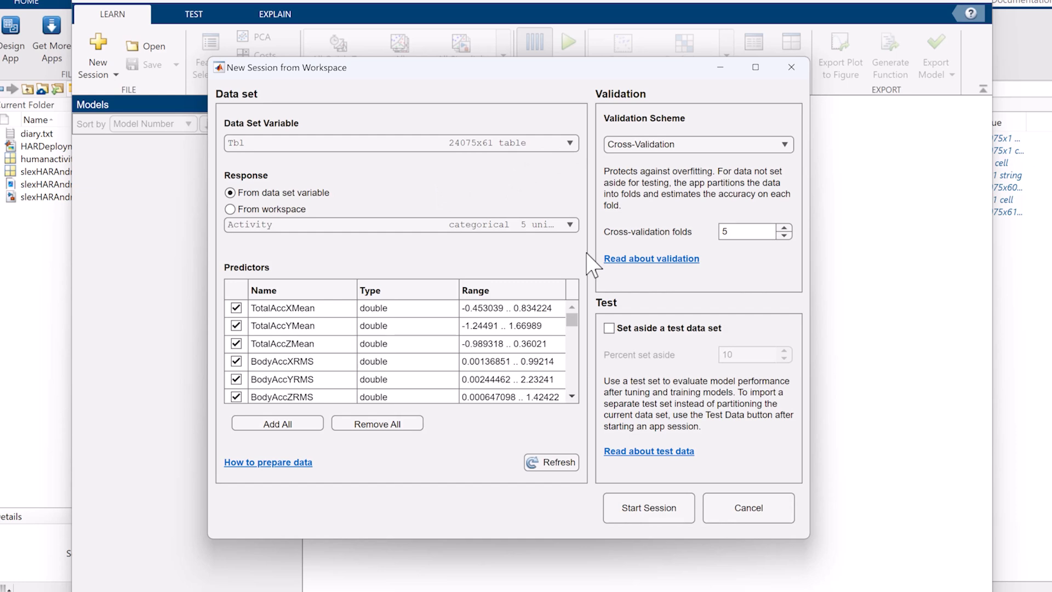
mouse_move(609, 349)
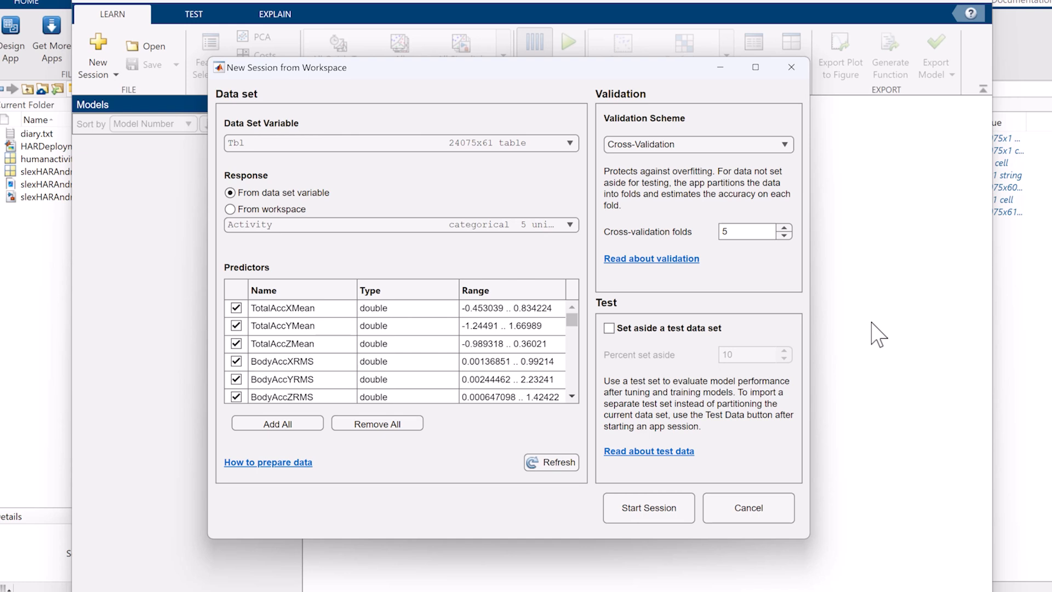
left_click(609, 328)
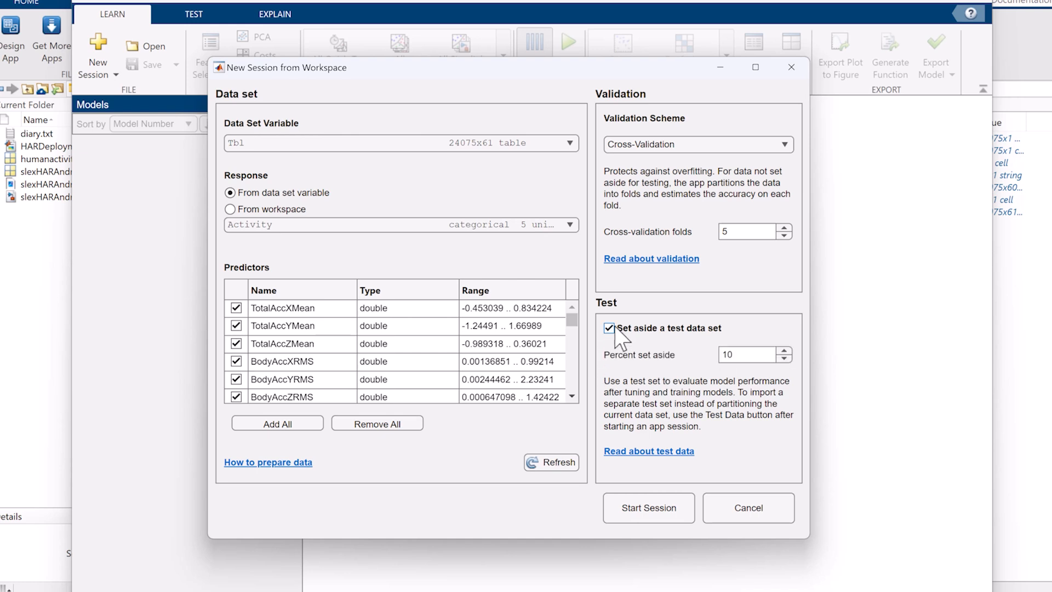
mouse_move(674, 561)
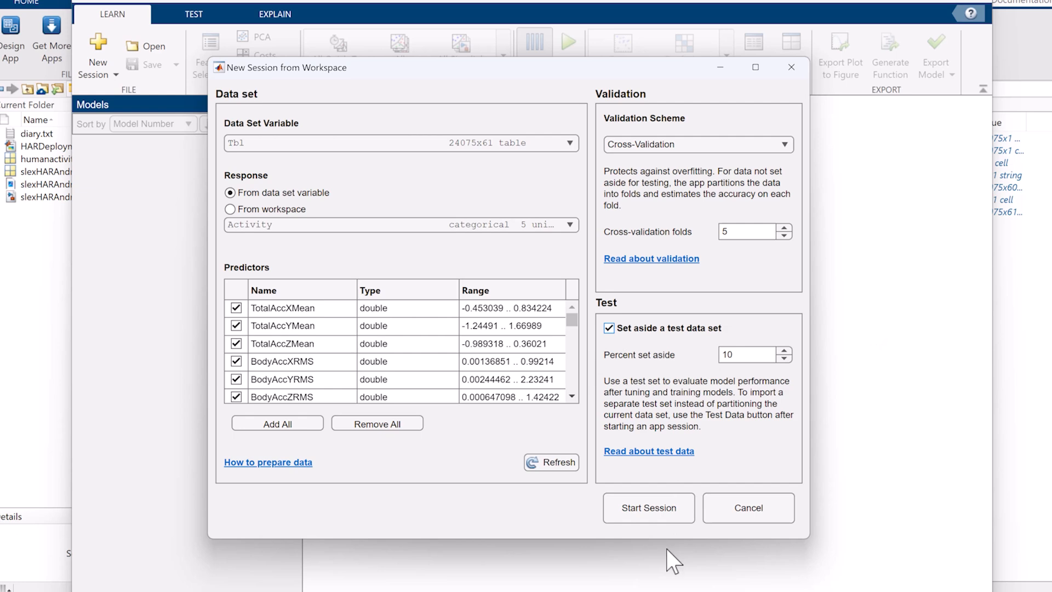
mouse_move(648, 507)
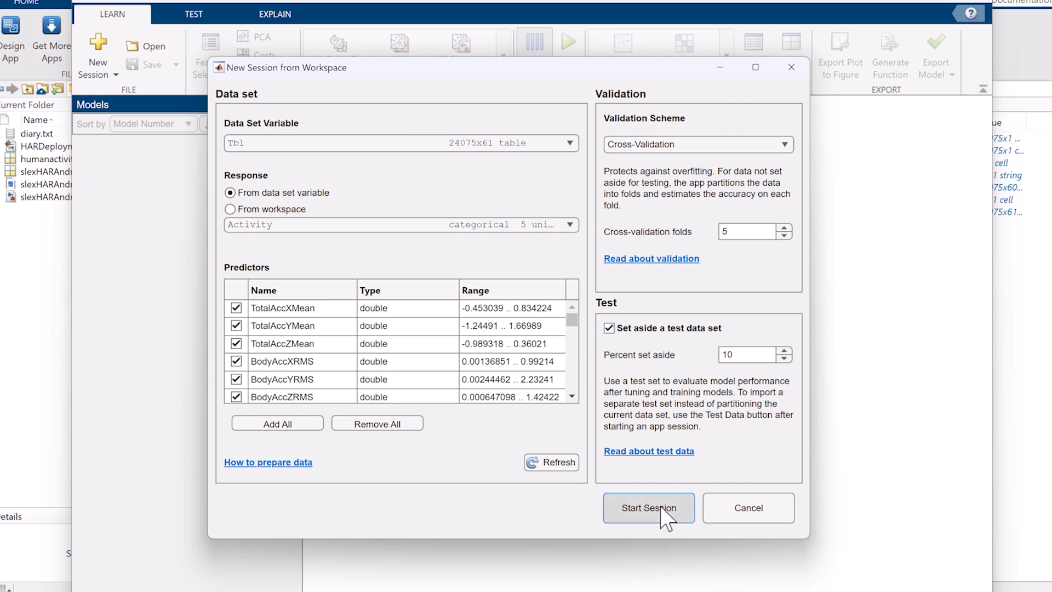
Start the session on Tbl, showing the TotalAccXMean vs TotalAccYMean scatter of the five activities
left_click(647, 508)
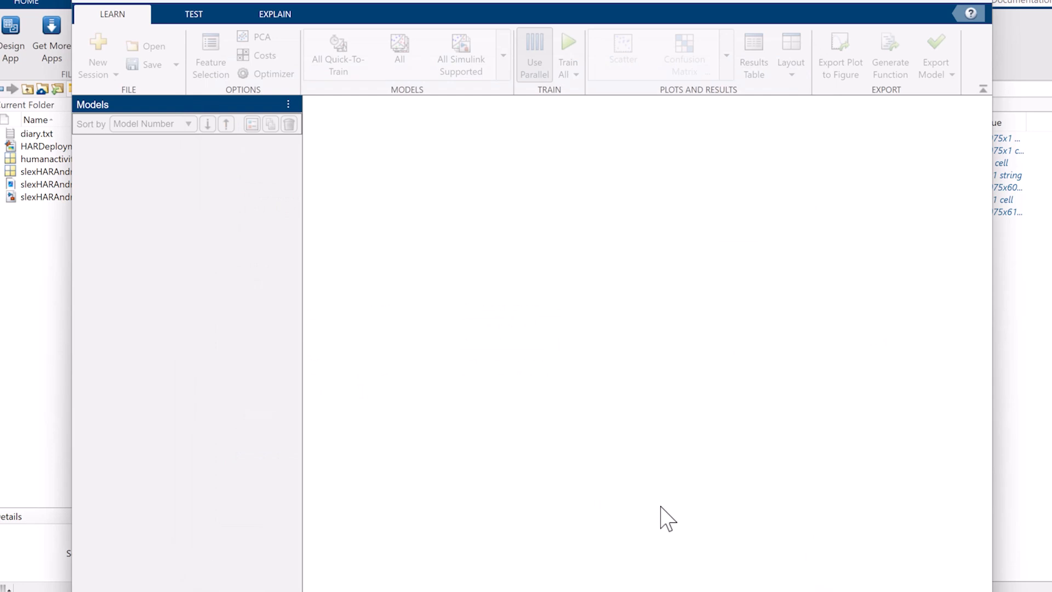
left_click(622, 53)
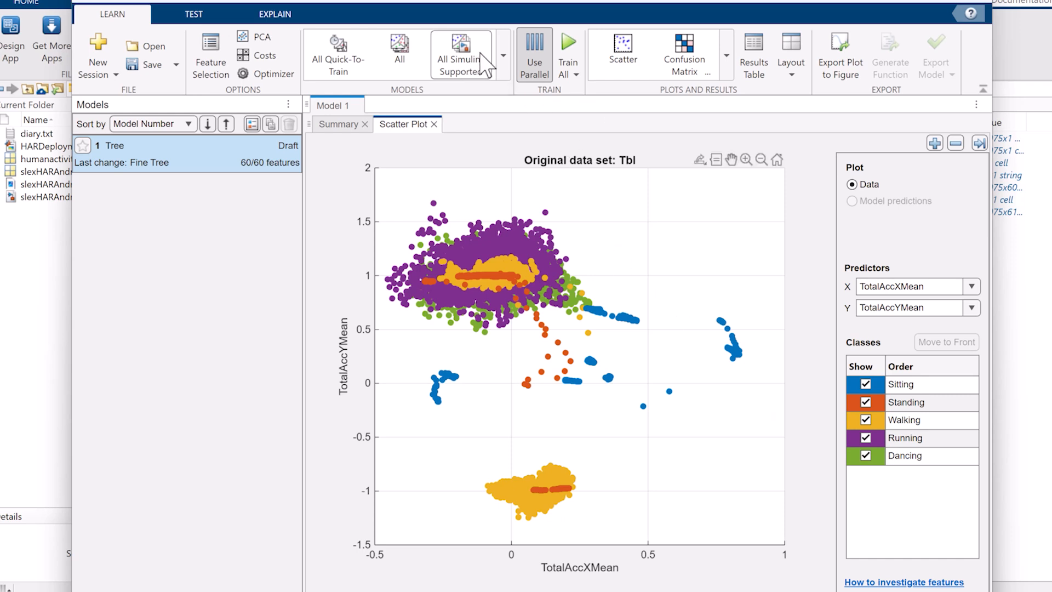
Select All in the Models gallery and train every classifier type on the activity data
left_click(503, 53)
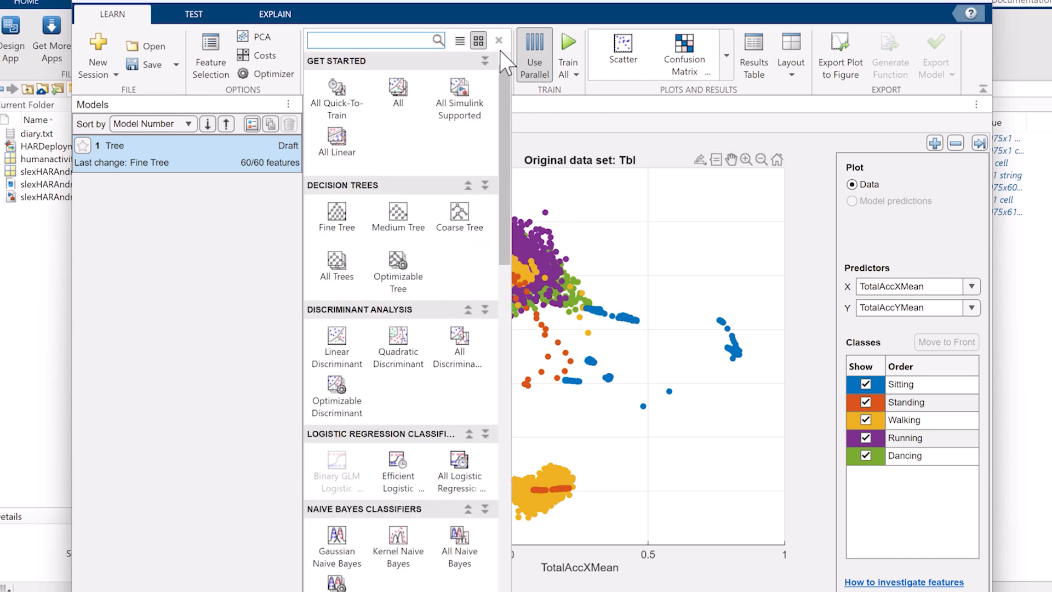
mouse_move(415, 179)
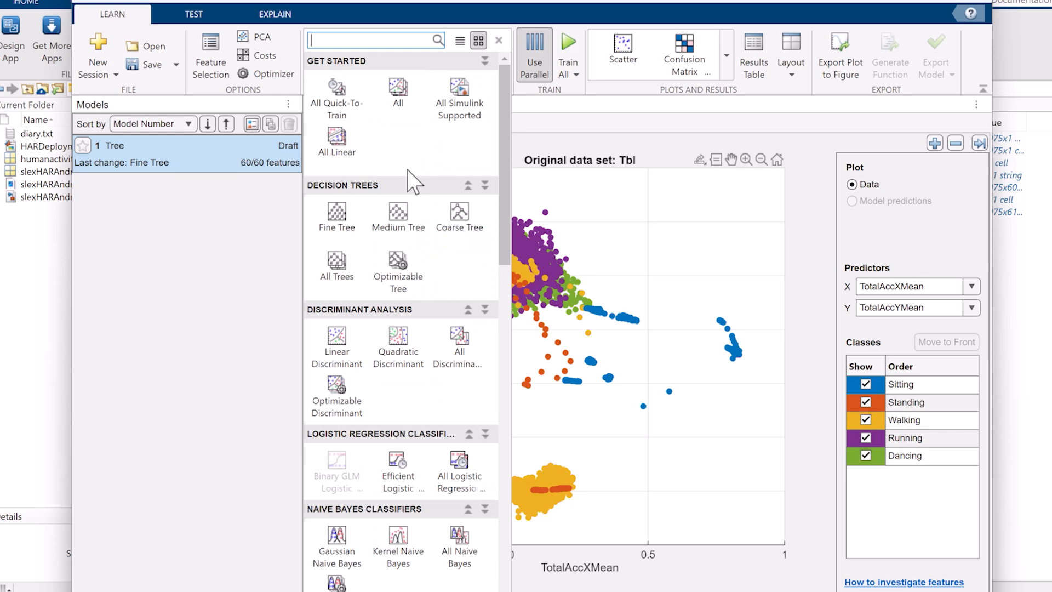
mouse_move(398, 94)
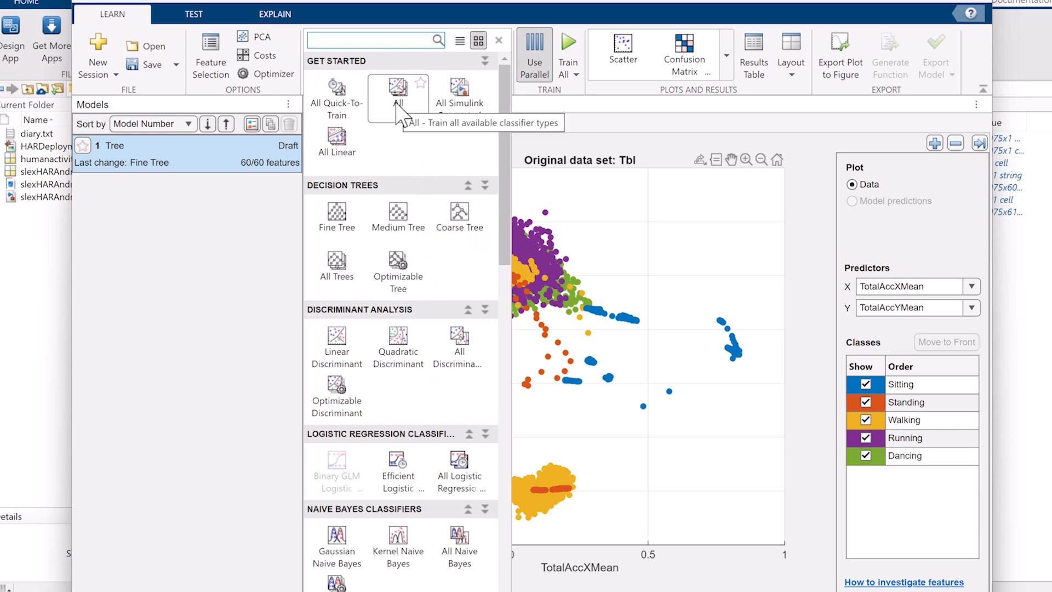
left_click(399, 91)
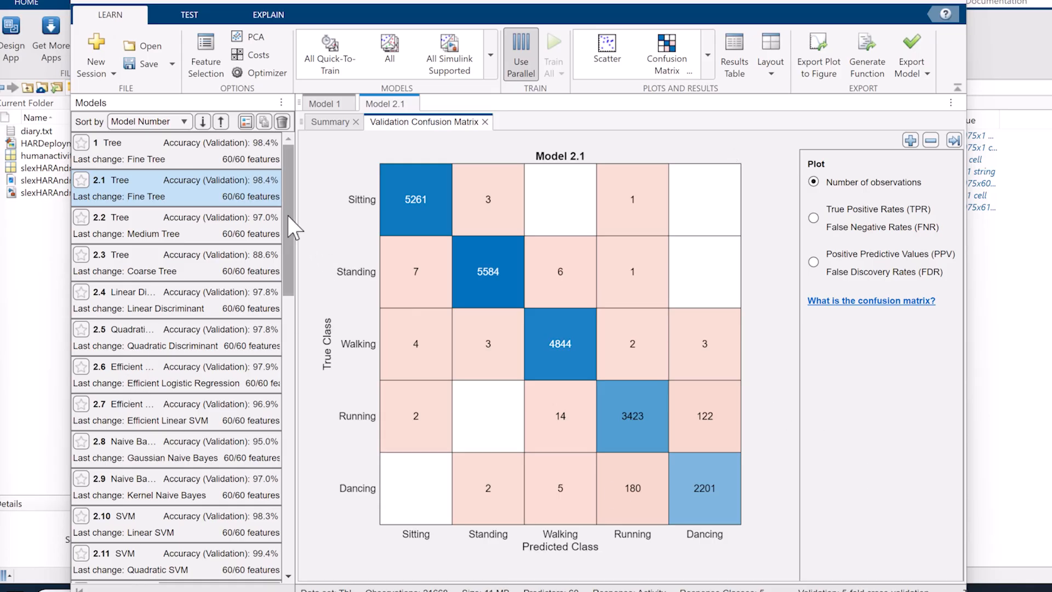
View model 2.12 Cubic SVM's prediction scatter plot and its validation confusion matrix
scroll("down", 3)
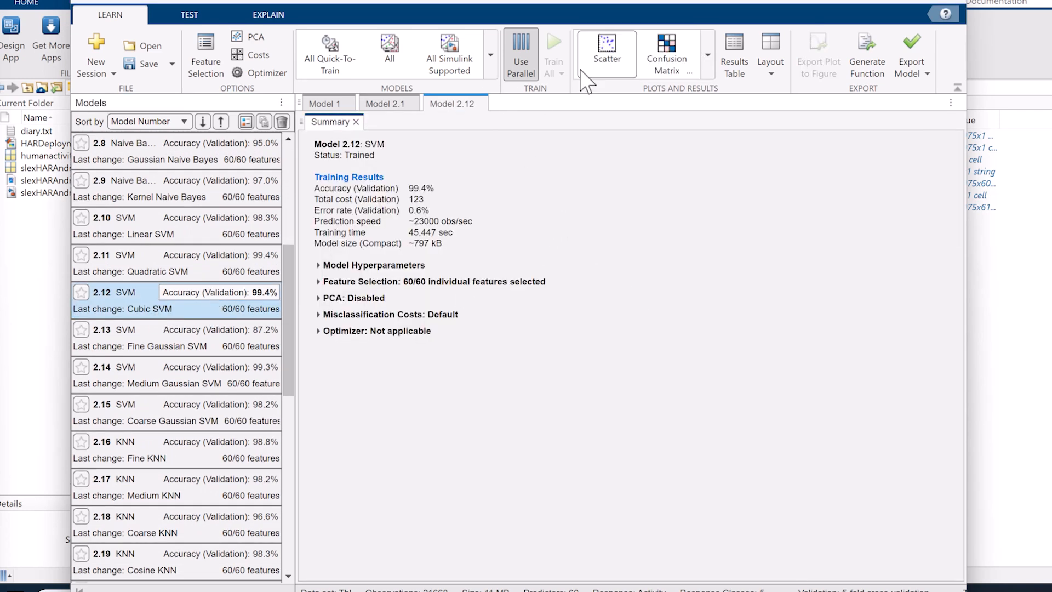
left_click(606, 54)
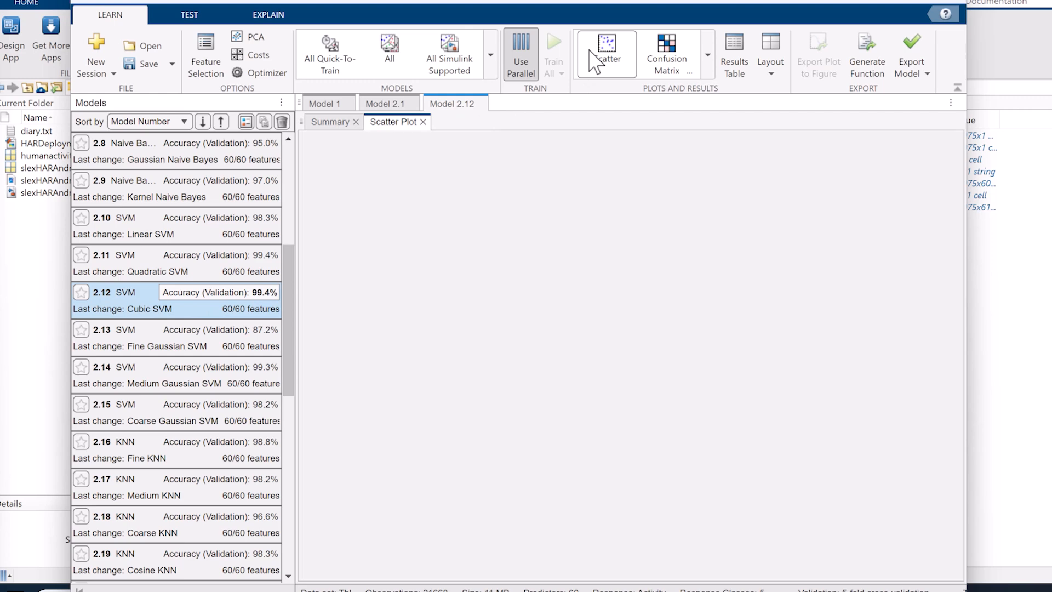
left_click(606, 54)
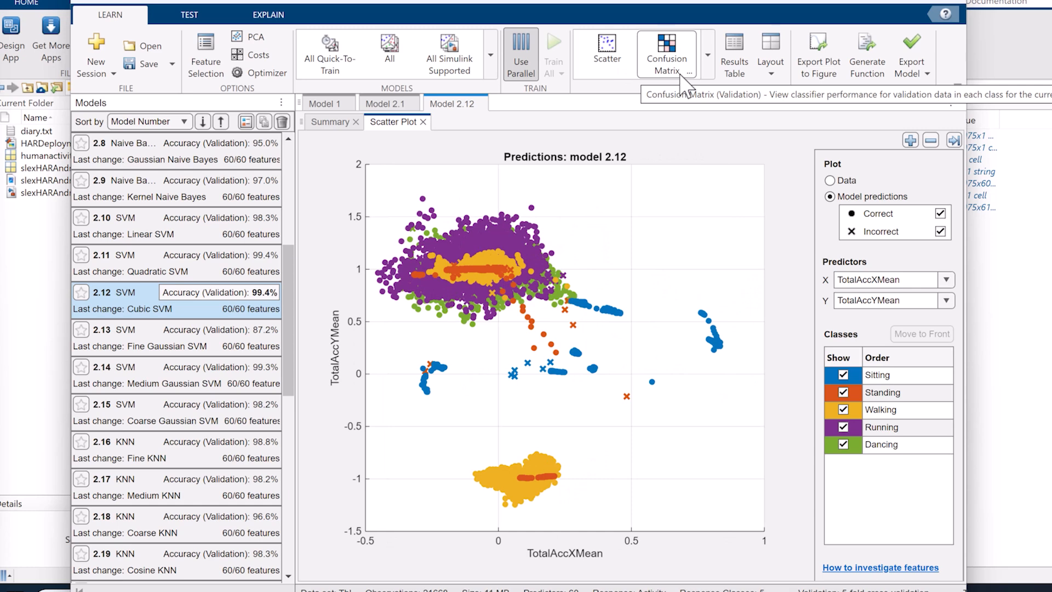
left_click(667, 54)
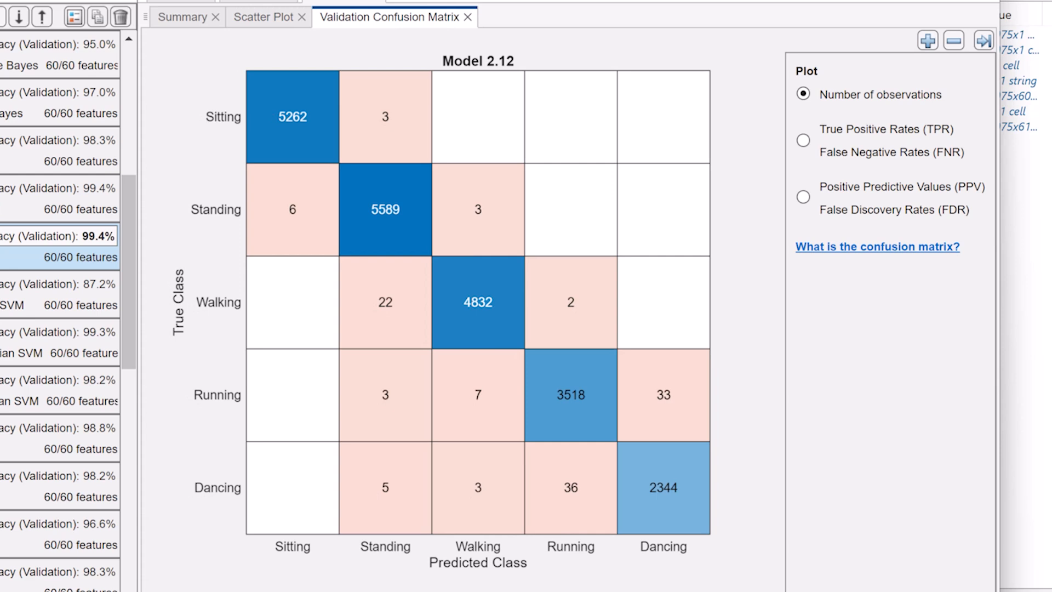
mouse_move(809, 161)
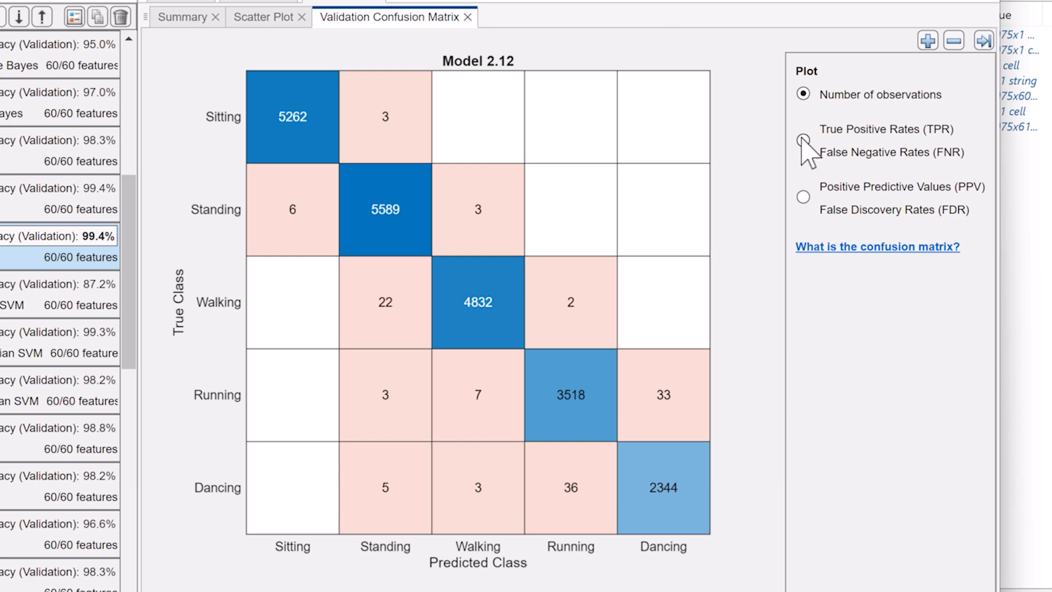
Display the confusion matrix as per-class TPR/FNR rates and view the test-set results
left_click(803, 143)
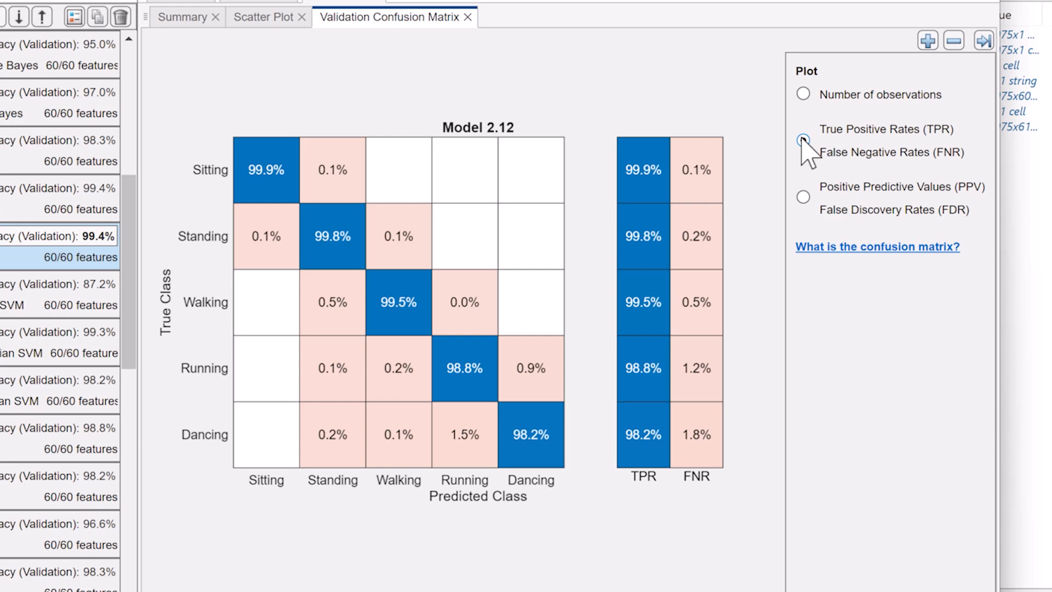
left_click(803, 197)
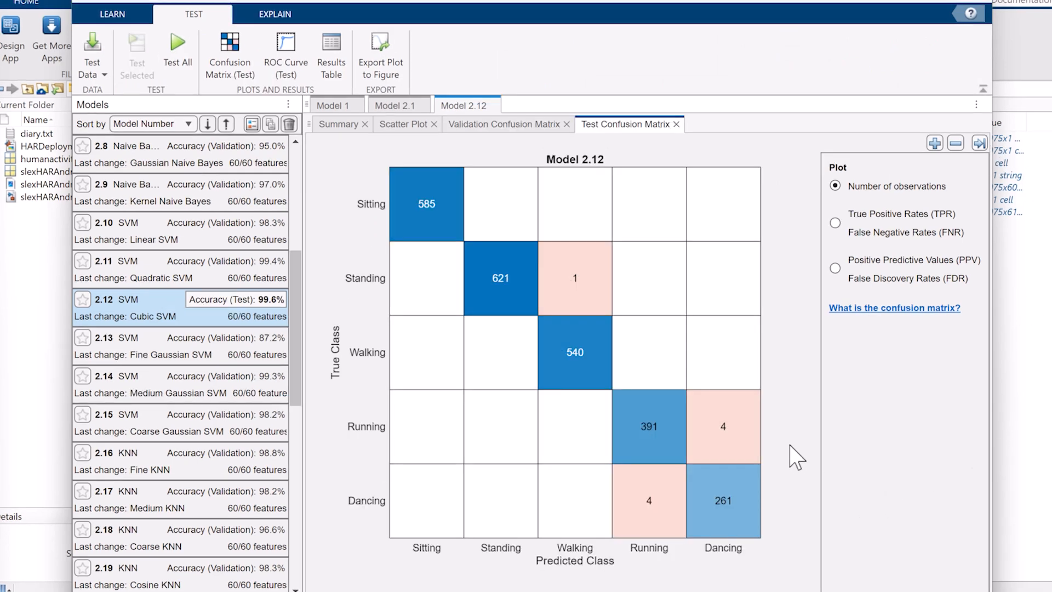
mouse_move(817, 402)
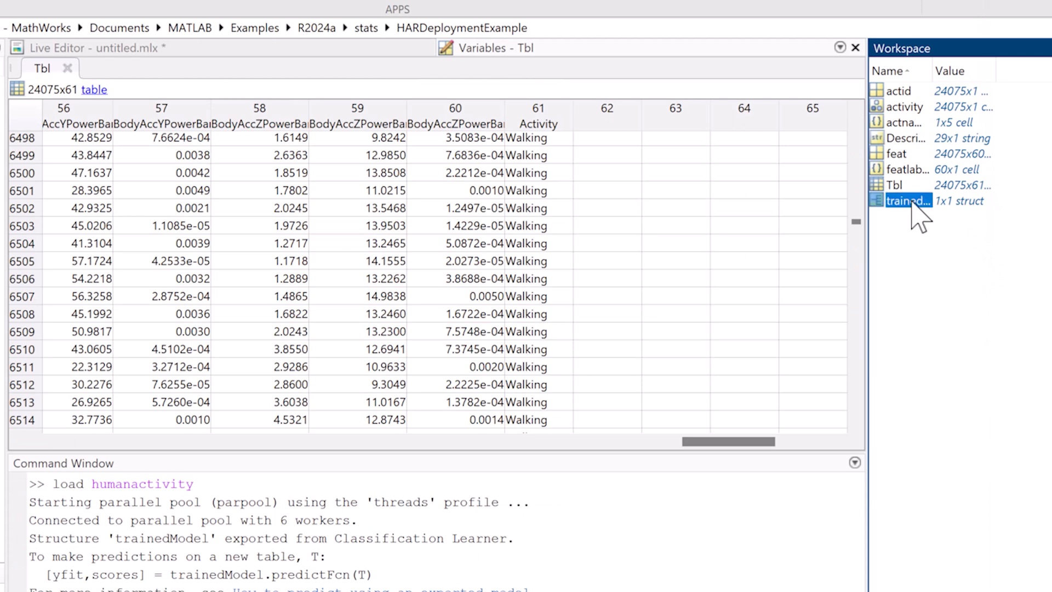
Inspect the exported trainedModel structure in the workspace, then return to Classification Learner
double_click(907, 199)
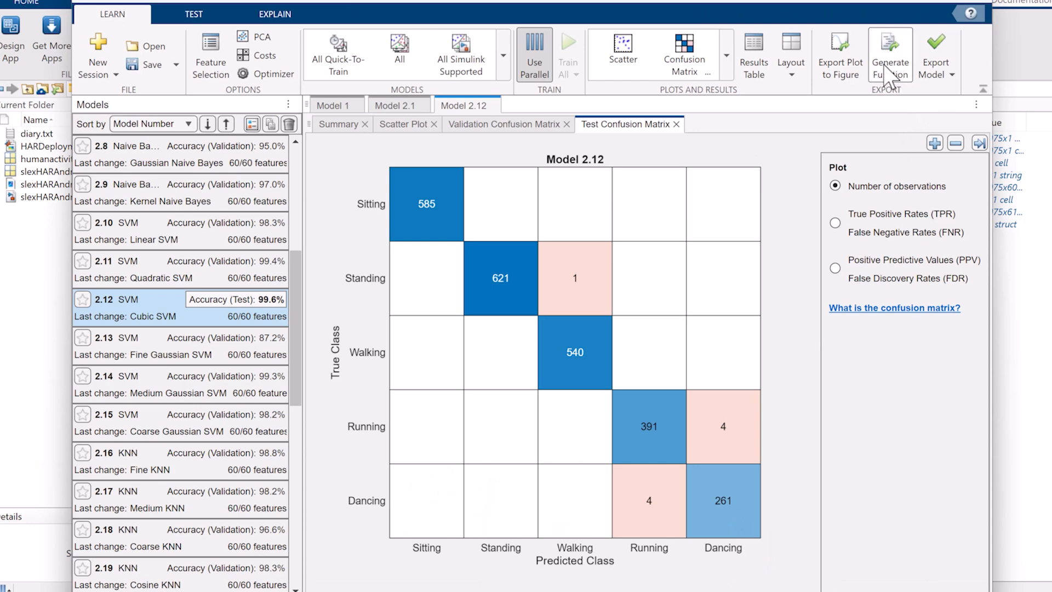
left_click(889, 50)
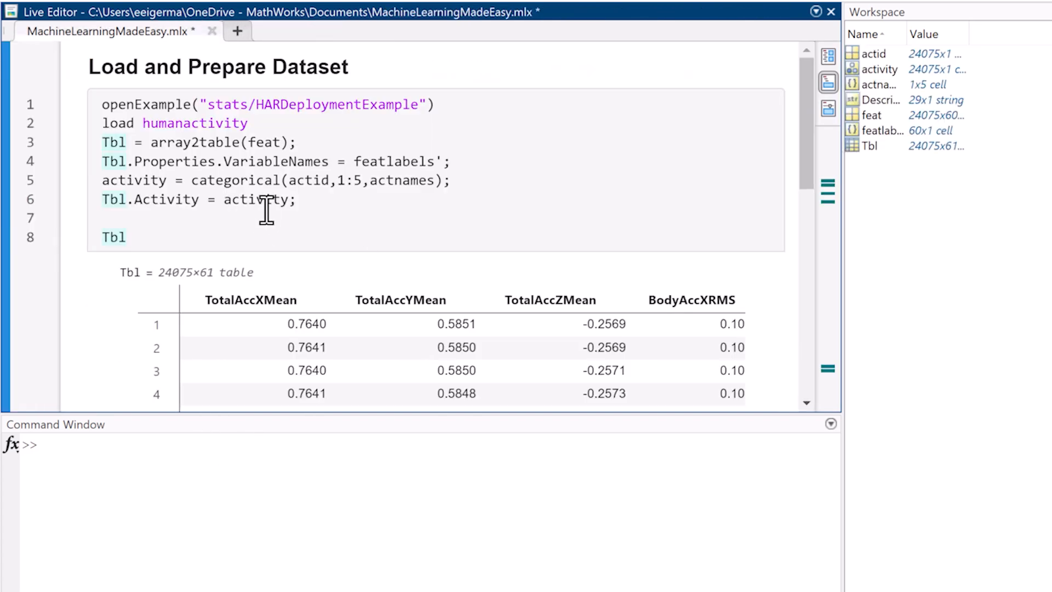
Scroll the live script down to its Train Model section using Classification Learner
scroll("down", 3)
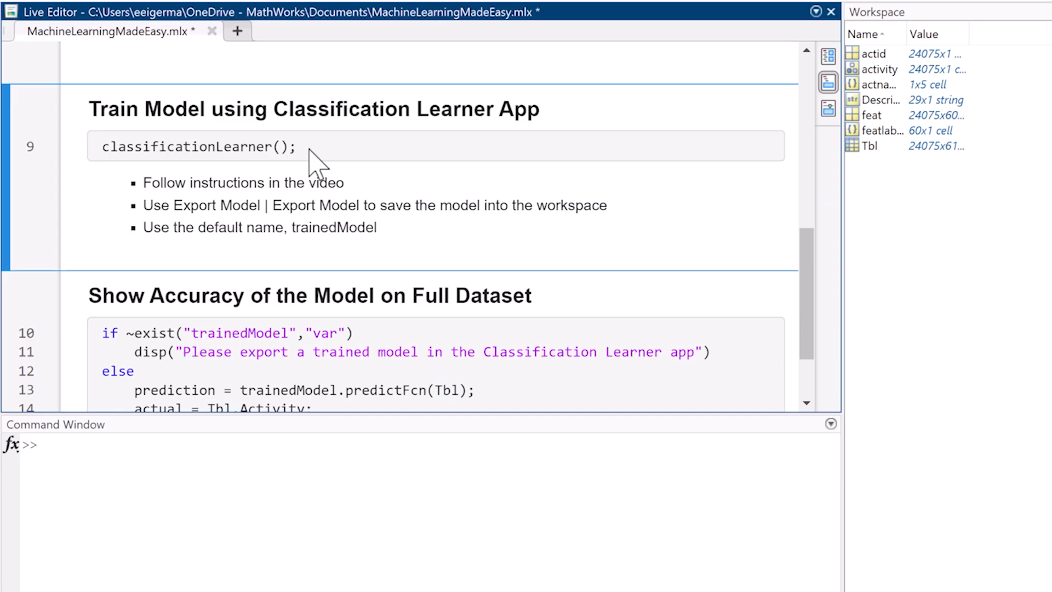